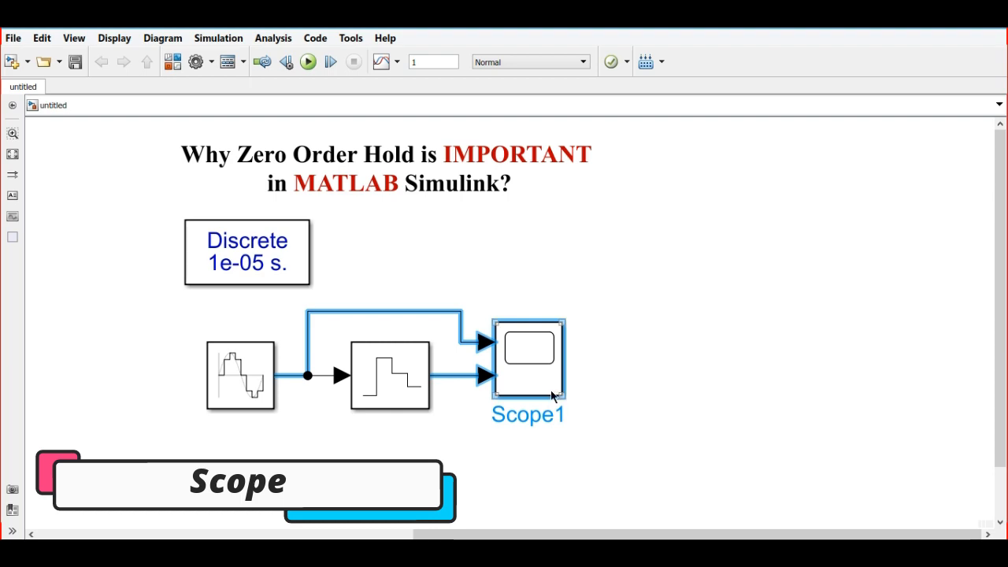
Step: Set Zero-Order Hold1's Sample time to 1e-5 and confirm the block parameters
double_click(240, 375)
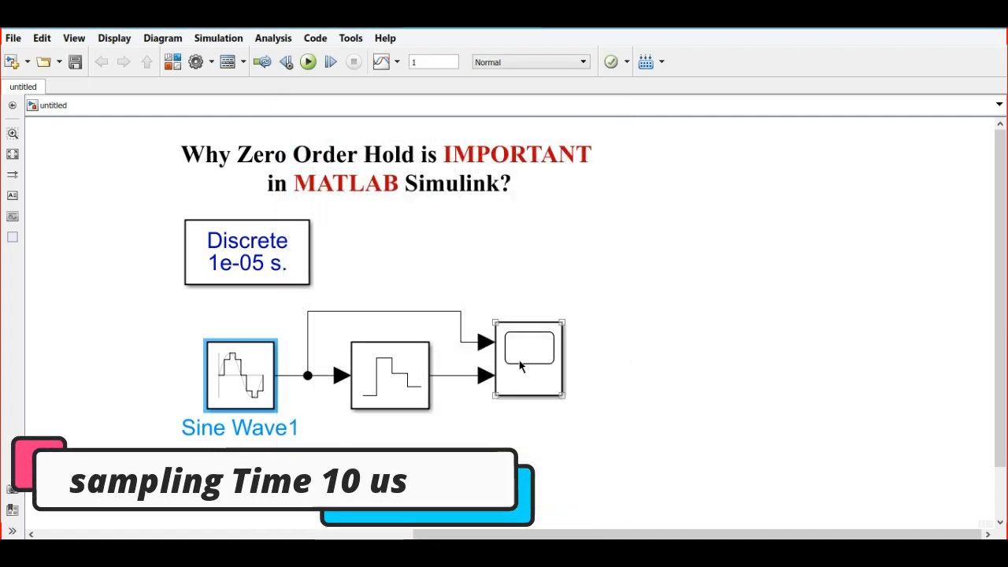
left_click(527, 375)
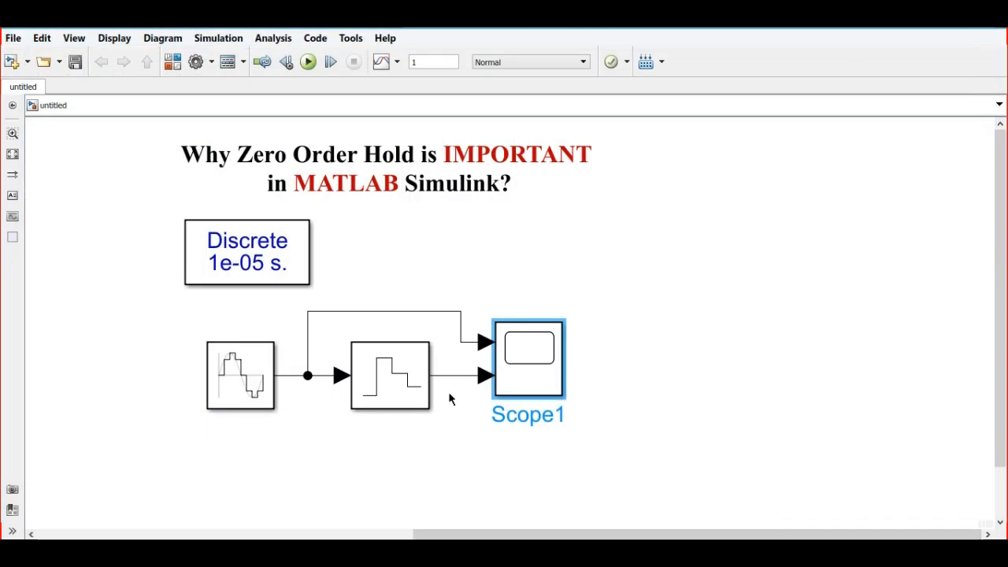
double_click(387, 373)
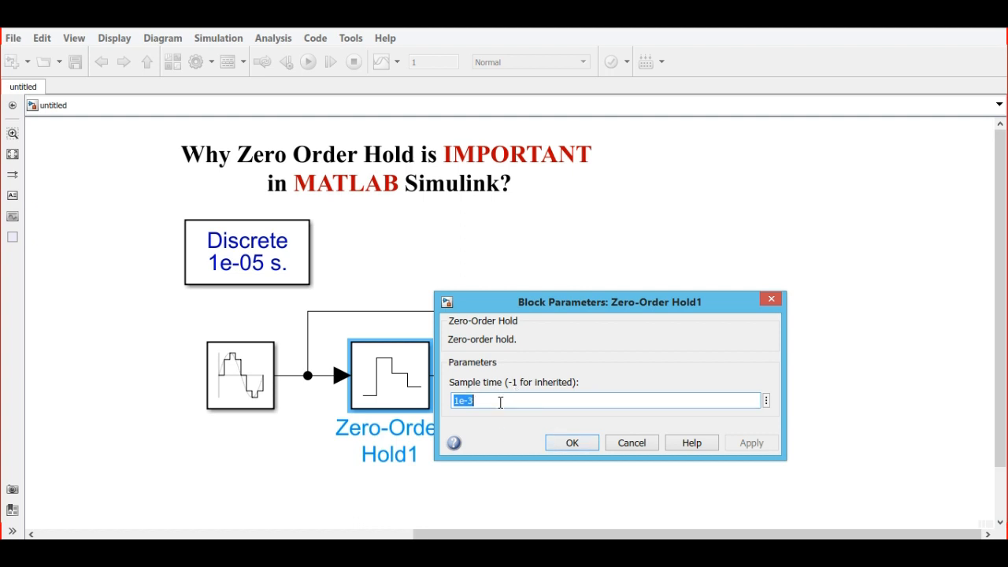
type("1e-5")
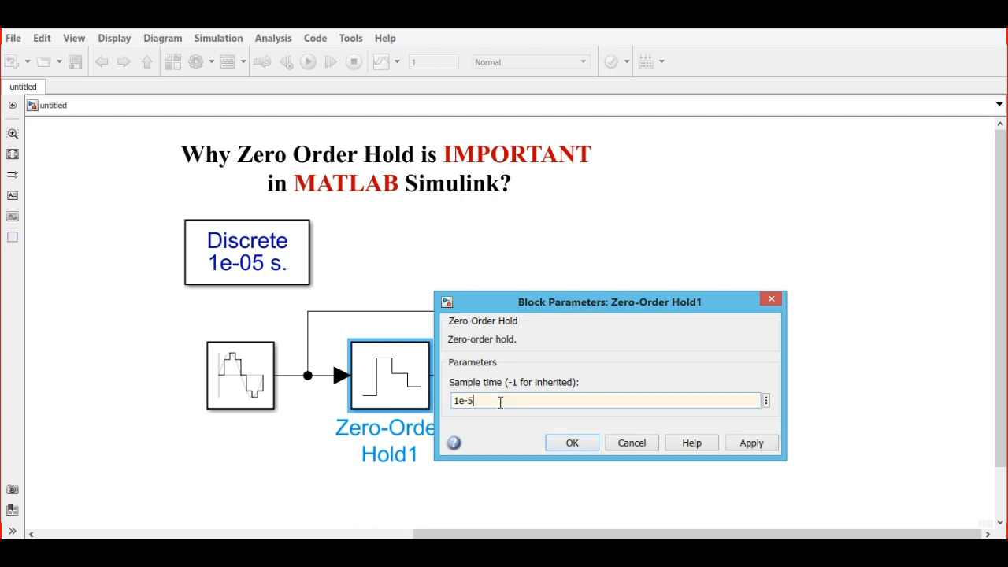
left_click(572, 442)
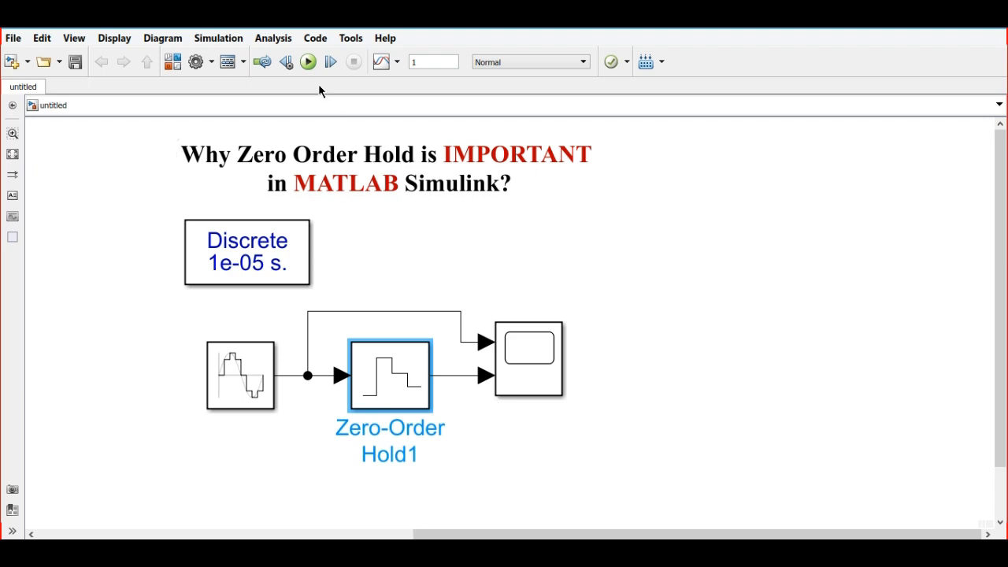
Step: Run the model and zoom the scope onto one sine peak to compare the held signal
left_click(305, 61)
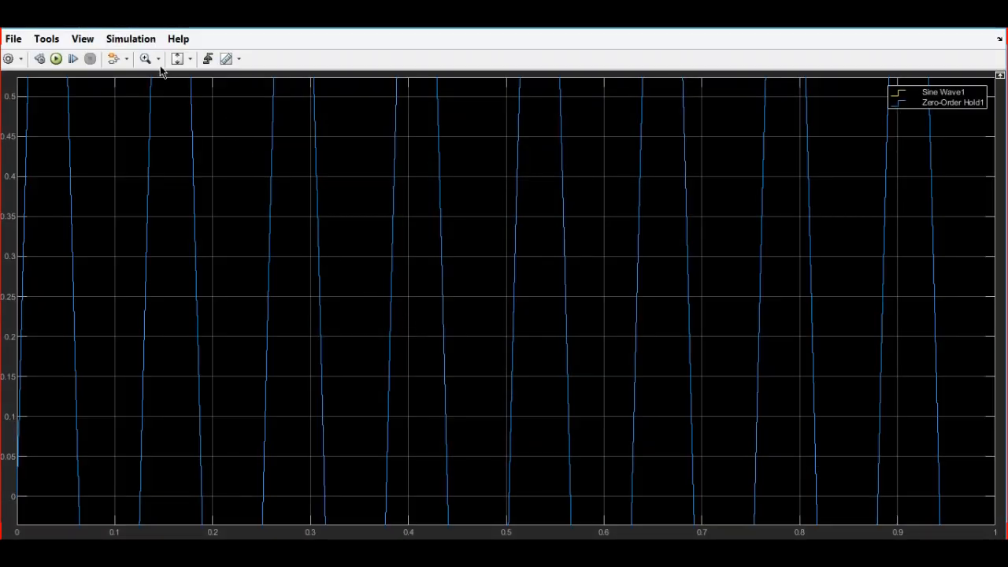
left_click(145, 58)
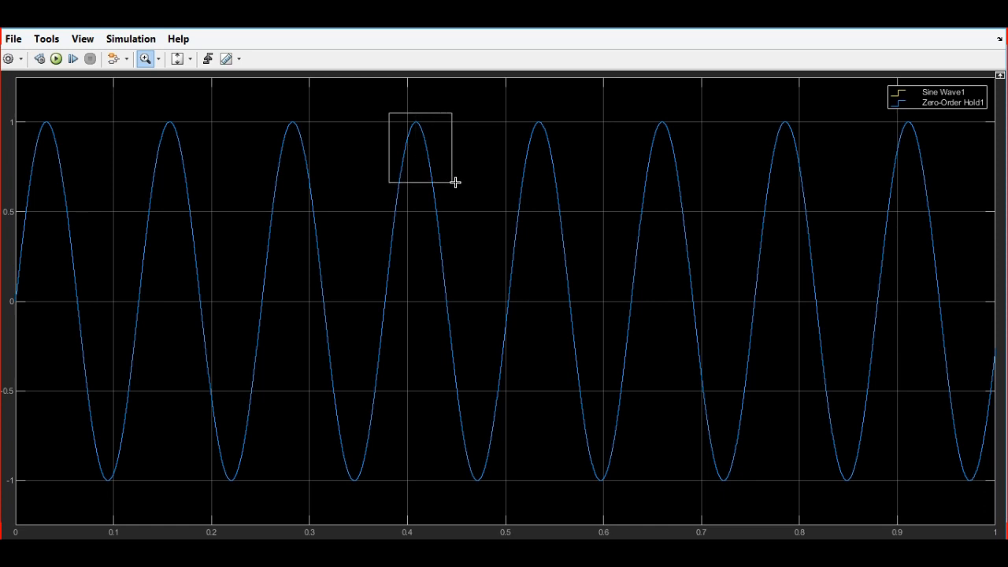
left_click_drag(386, 114, 451, 183)
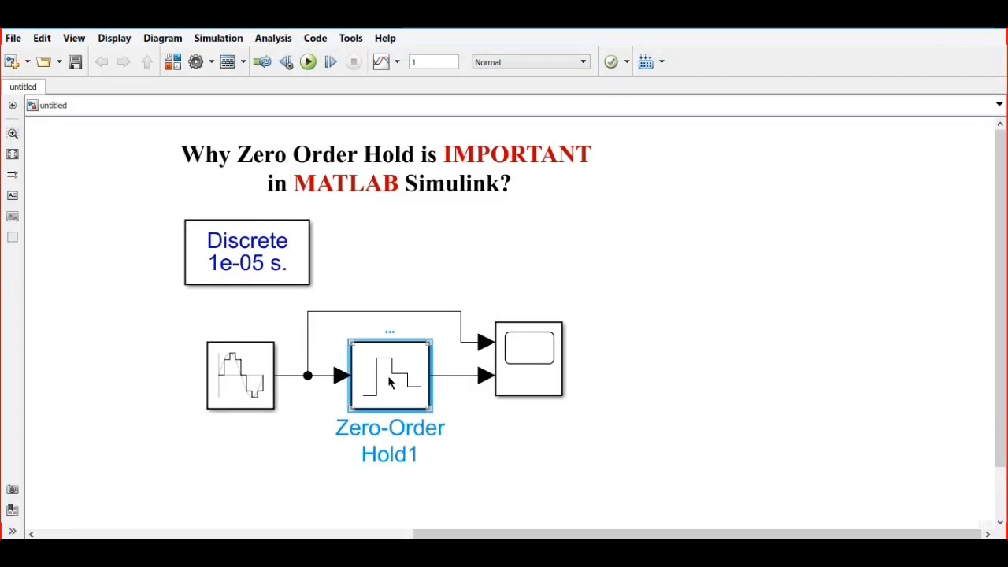
Step: Set Zero-Order Hold1's Sample time back to 1e-3 and confirm
double_click(389, 375)
type("1e-3")
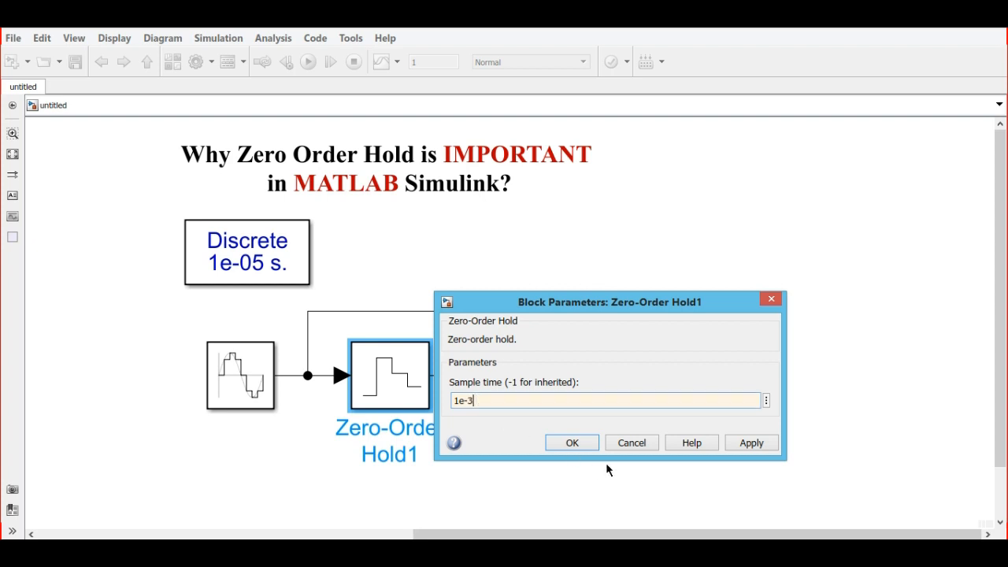
left_click(573, 441)
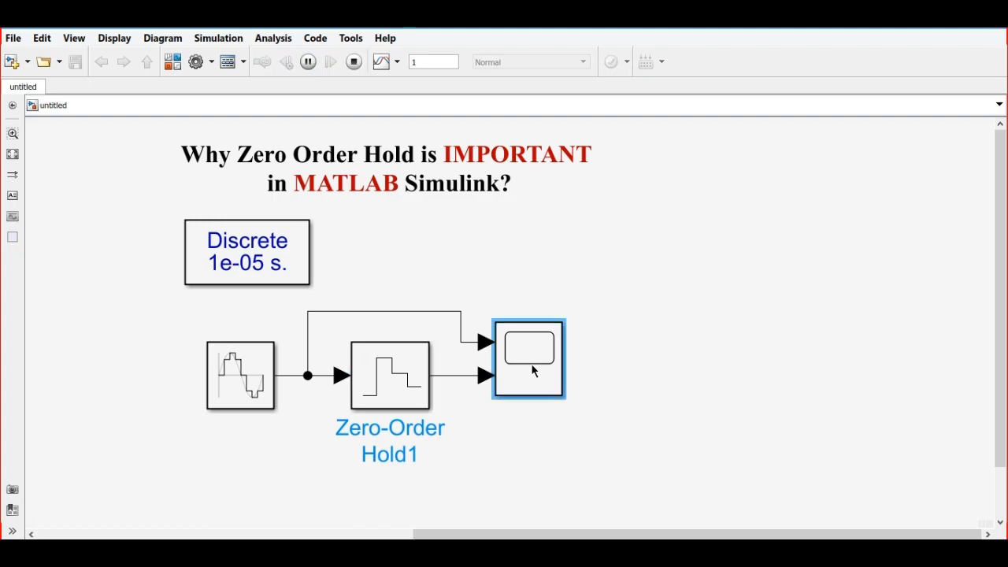
Step: Zoom Scope1 onto the sine's rising slope near 0.39 s to reveal the staircase steps
double_click(528, 372)
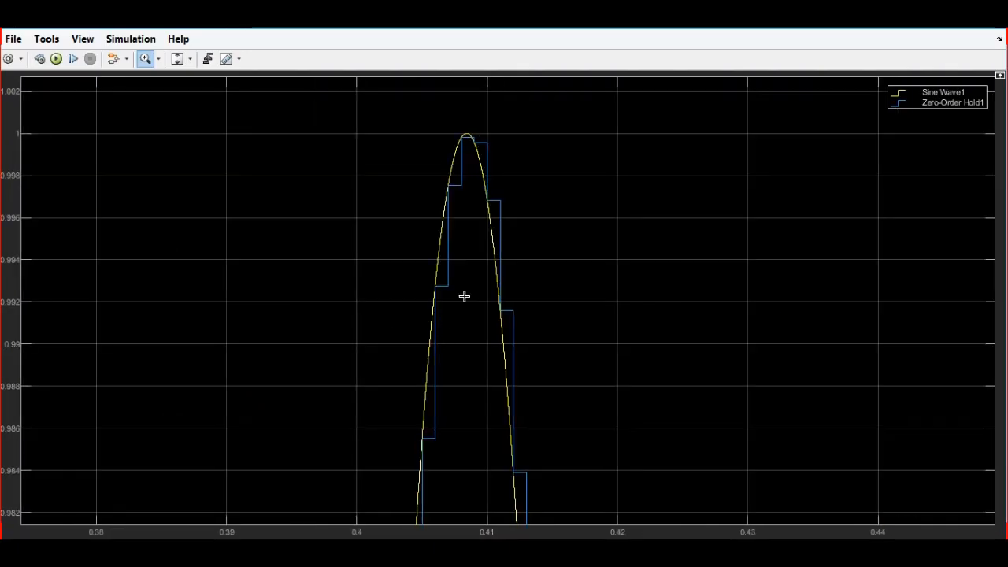
left_click(179, 58)
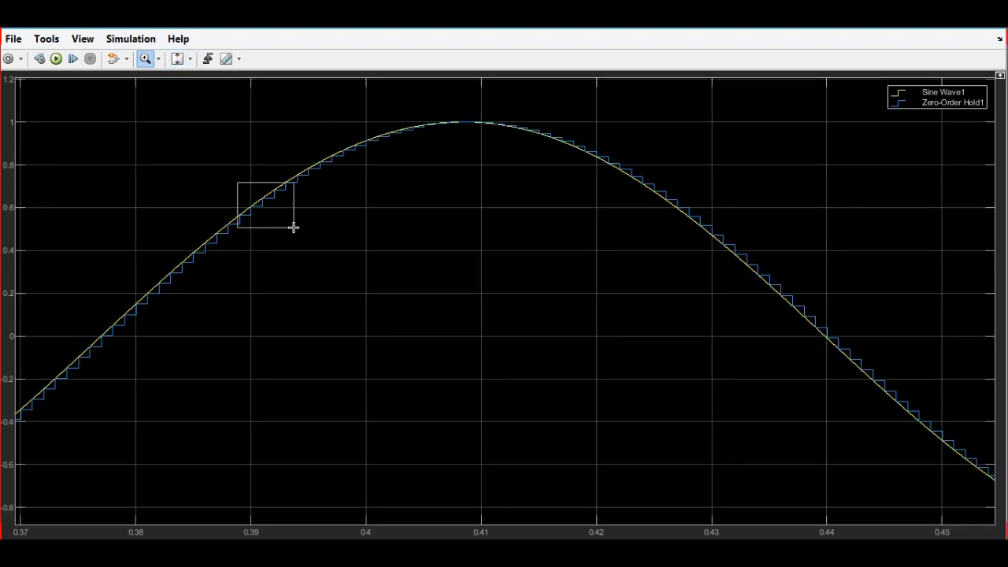
left_click_drag(242, 180, 296, 237)
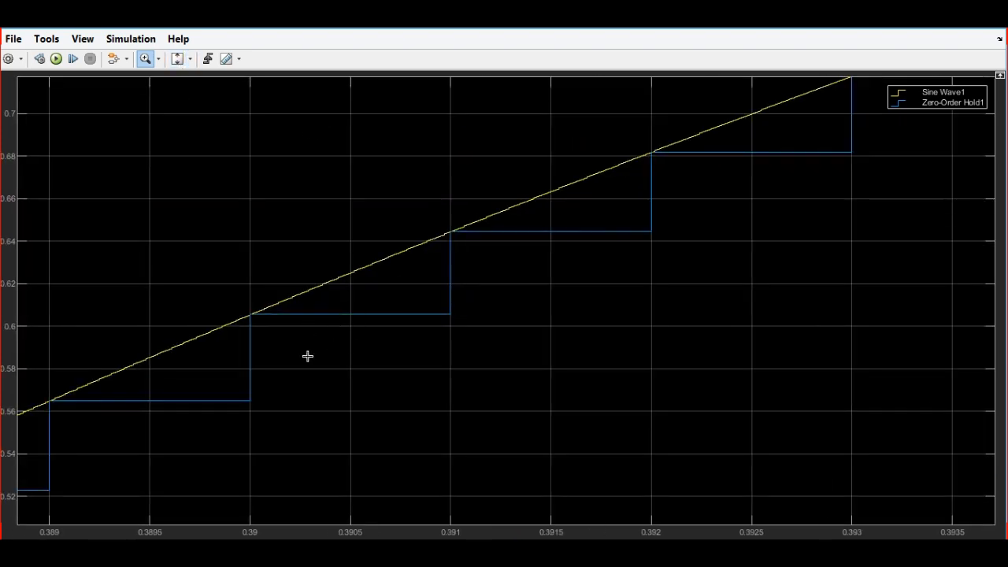
mouse_move(277, 322)
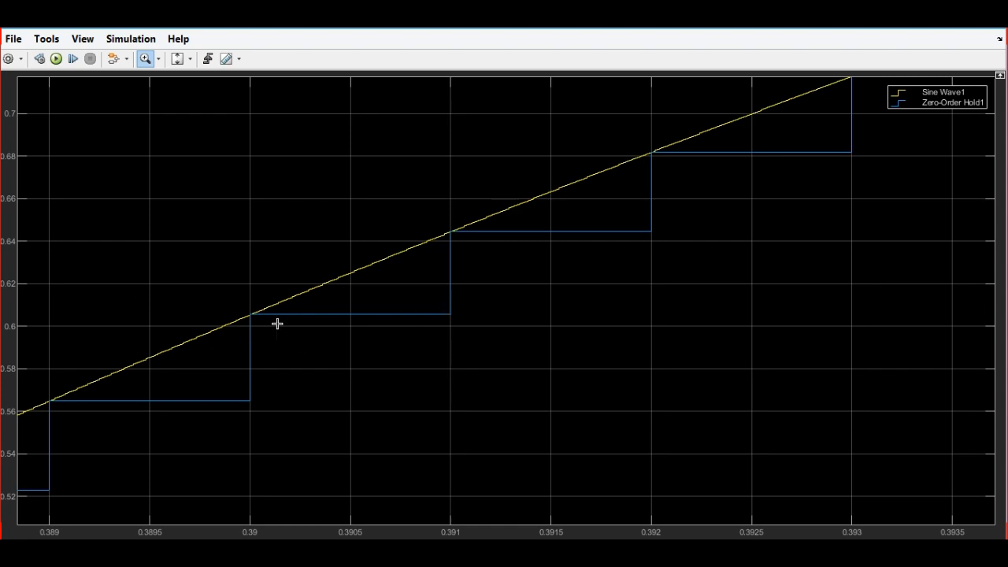
mouse_move(449, 320)
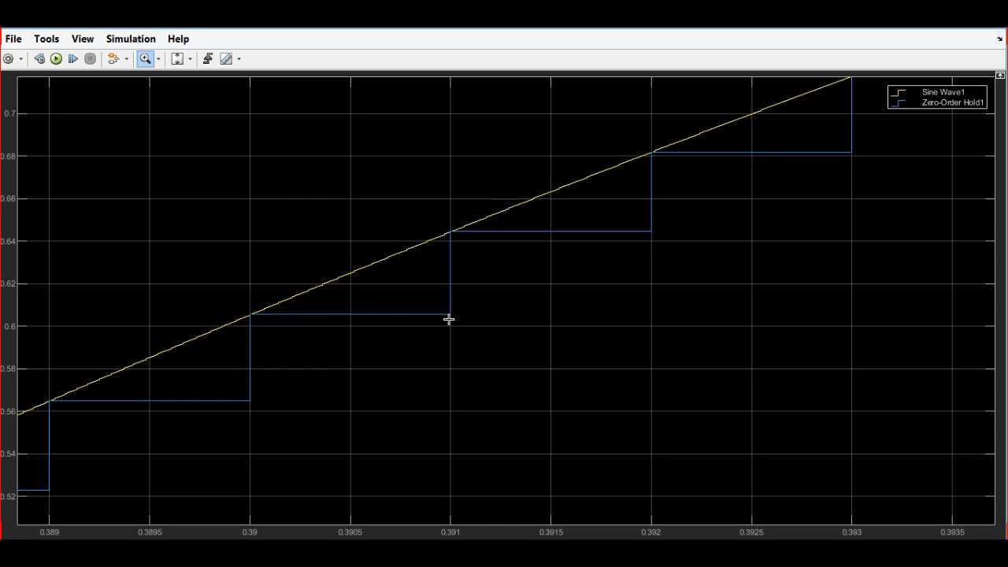
mouse_move(451, 332)
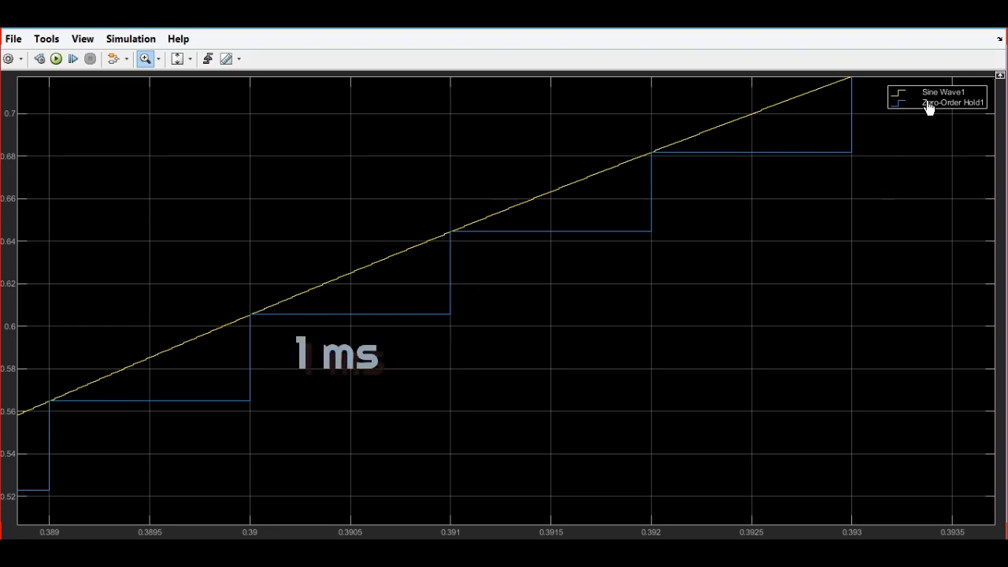
mouse_move(271, 334)
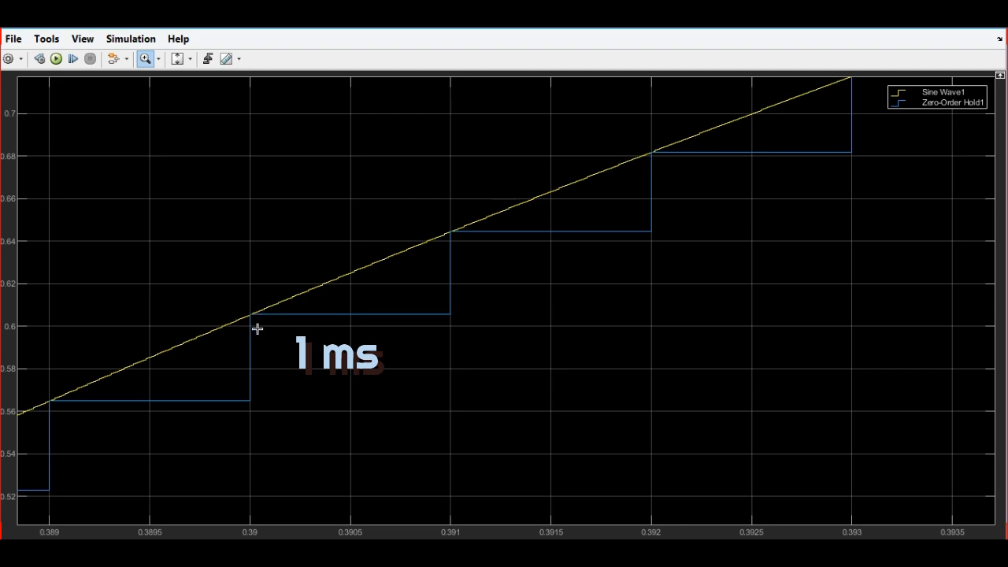
mouse_move(454, 323)
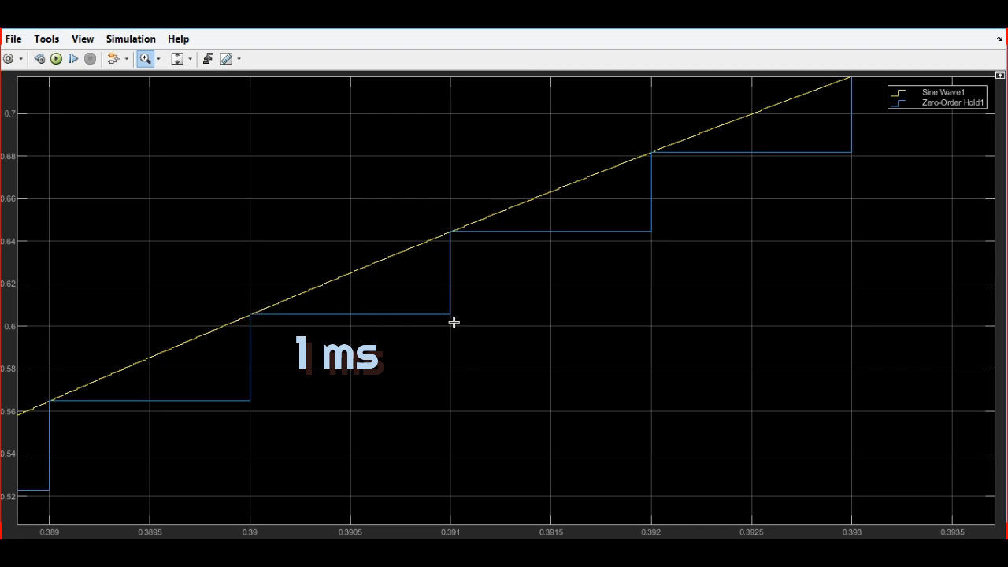
mouse_move(453, 271)
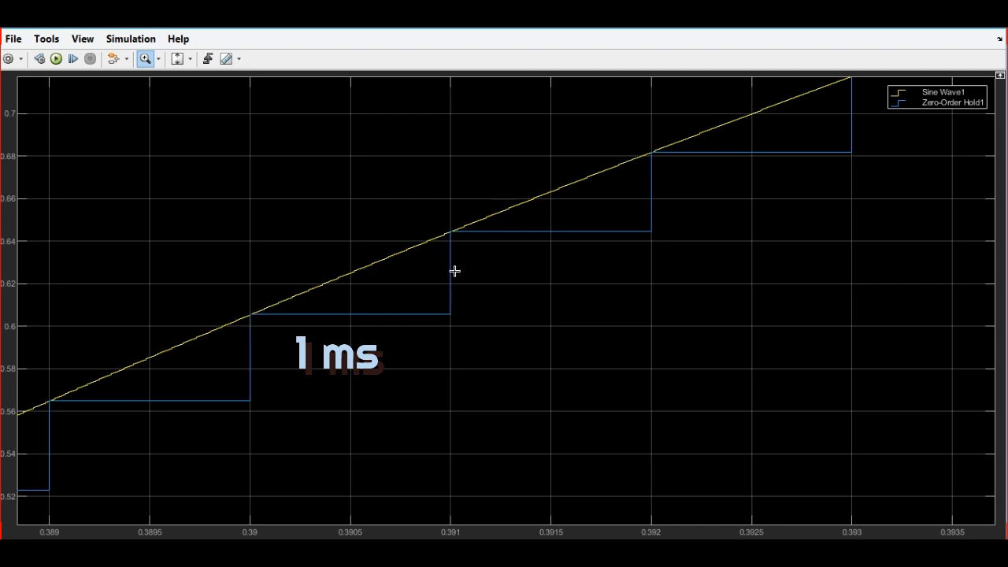